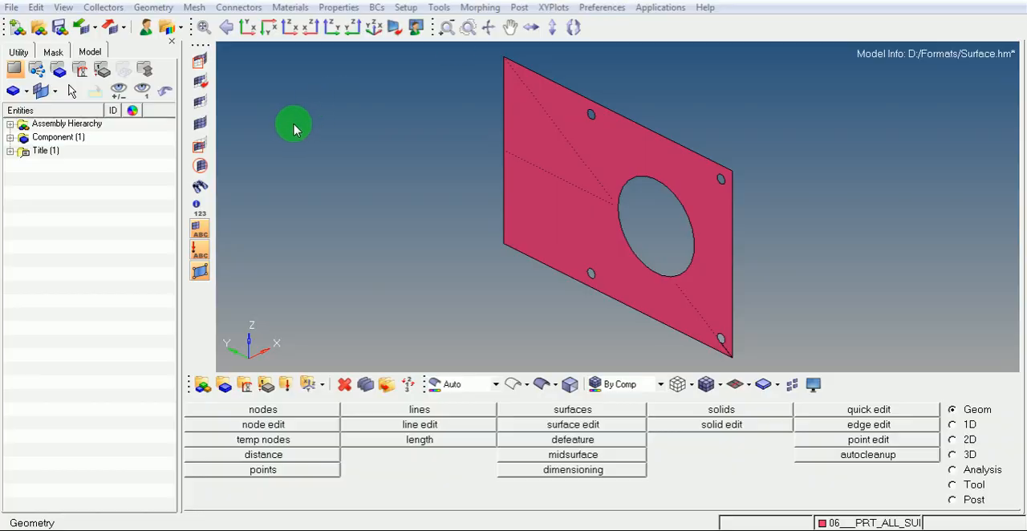
{"action": "mouse_move", "coordinate": [312, 130]}
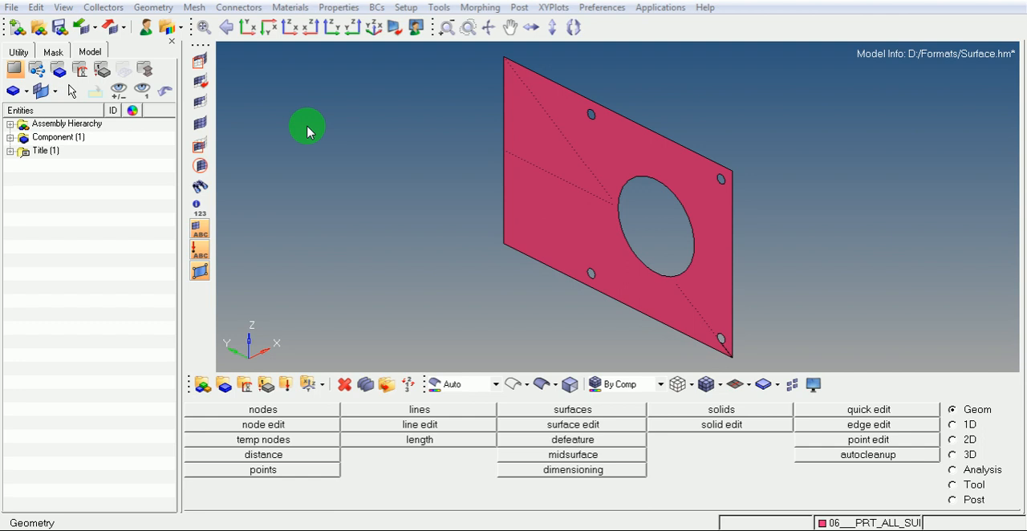
Bring up the Nodes panel from the Geom page for the pink plate model
{"action": "left_click", "coordinate": [419, 409]}
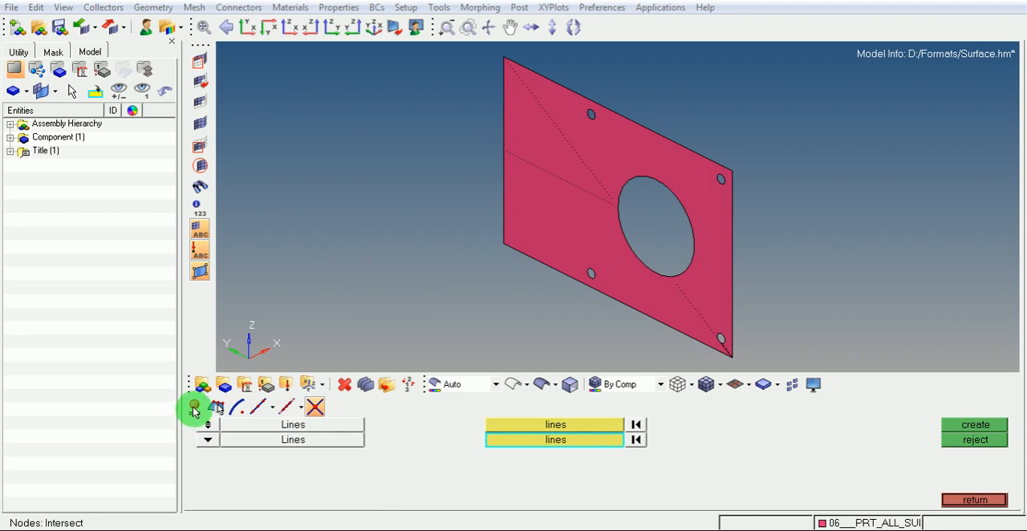
Create a node by XYZ at coordinates x=100, y=100, z=100
{"action": "left_click", "coordinate": [194, 407]}
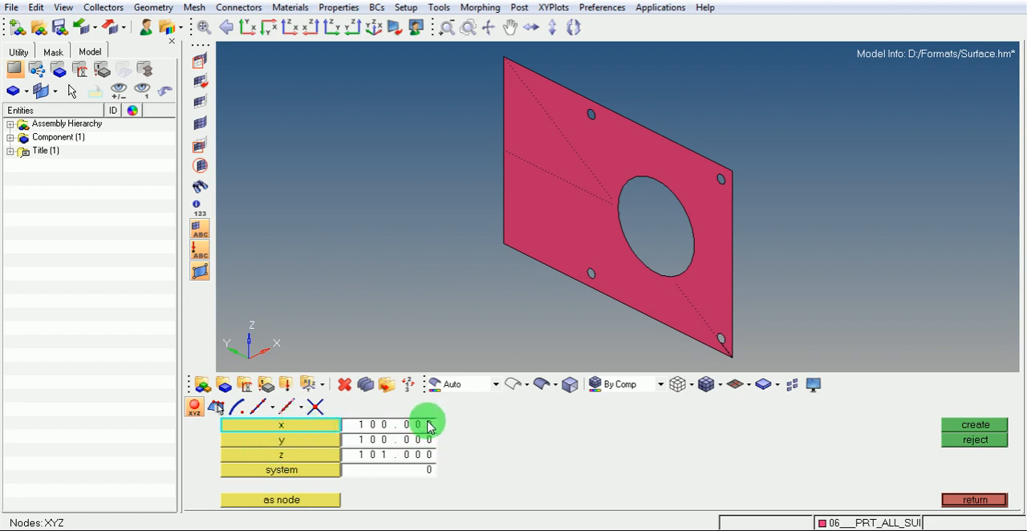
{"action": "mouse_move", "coordinate": [402, 432]}
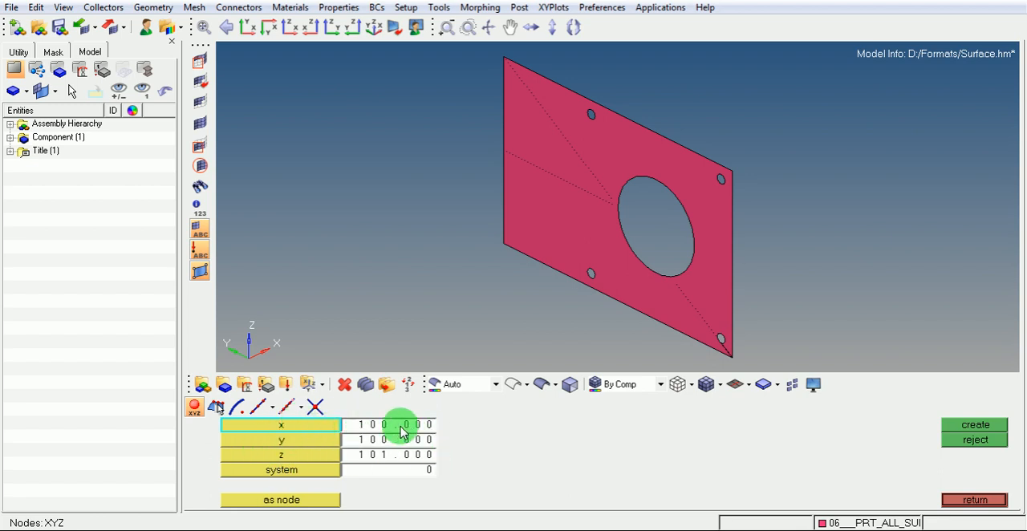
{"action": "left_click", "coordinate": [401, 455]}
{"action": "type", "text": "100.000"}
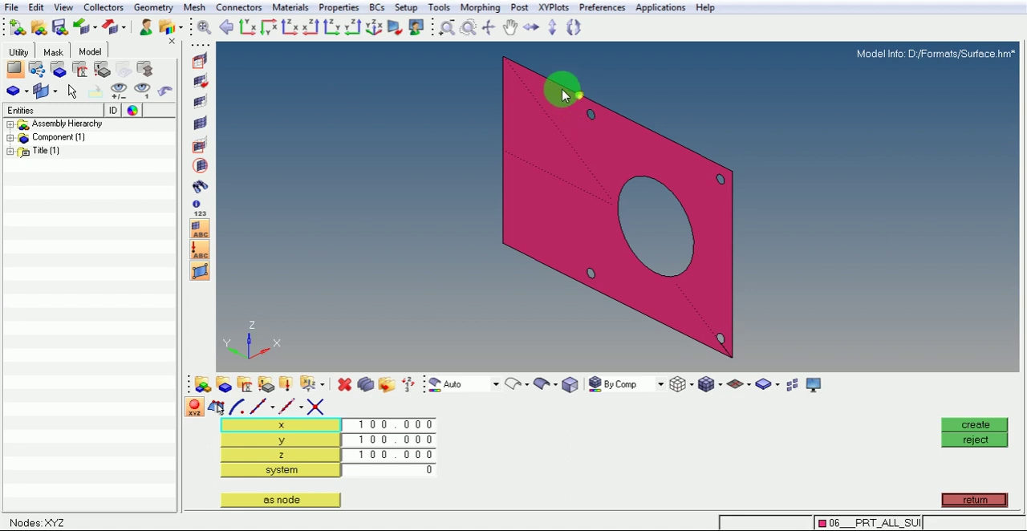
{"action": "mouse_move", "coordinate": [588, 97]}
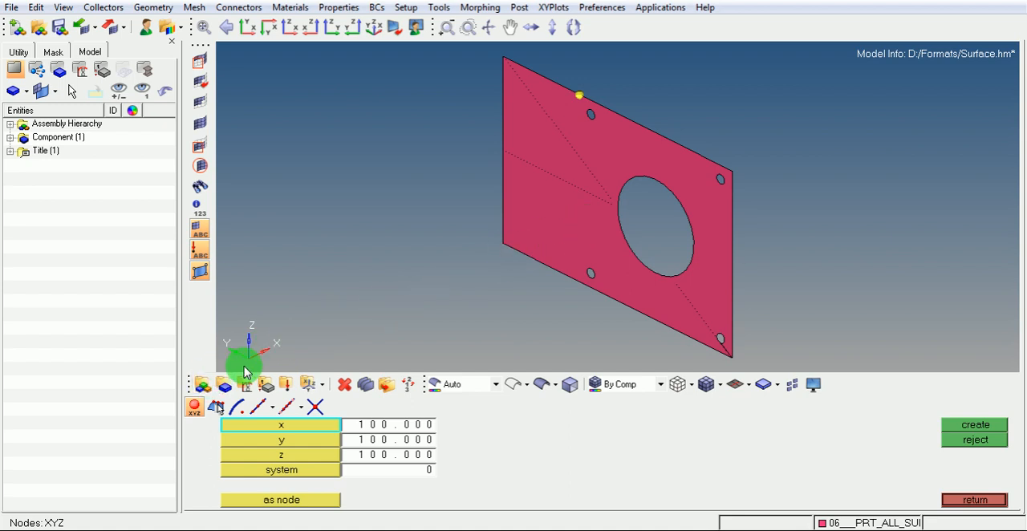
{"action": "mouse_move", "coordinate": [268, 186]}
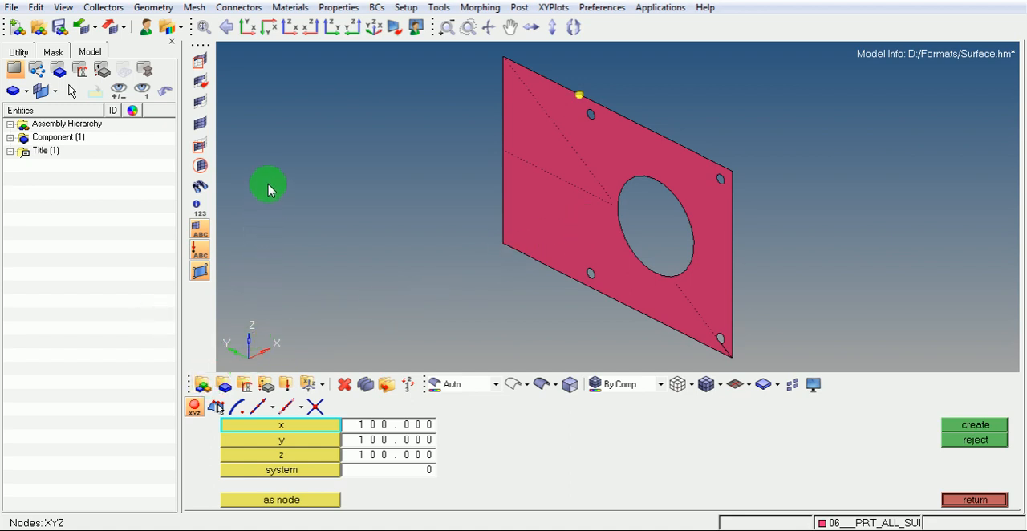
{"action": "mouse_move", "coordinate": [458, 250]}
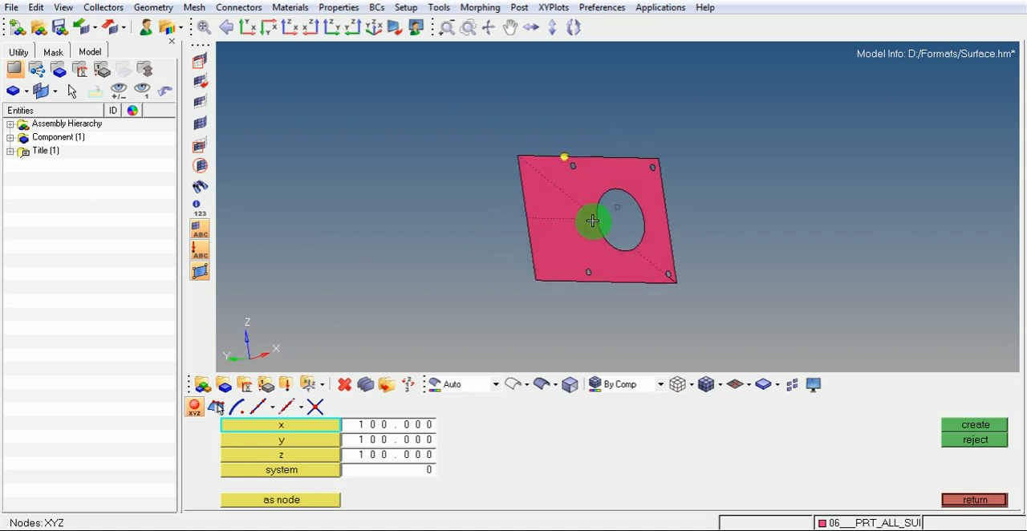
Orbit the plate to check the new node, then restore the isometric view
{"action": "left_click_drag", "start_coordinate": [592, 221], "coordinate": [629, 195]}
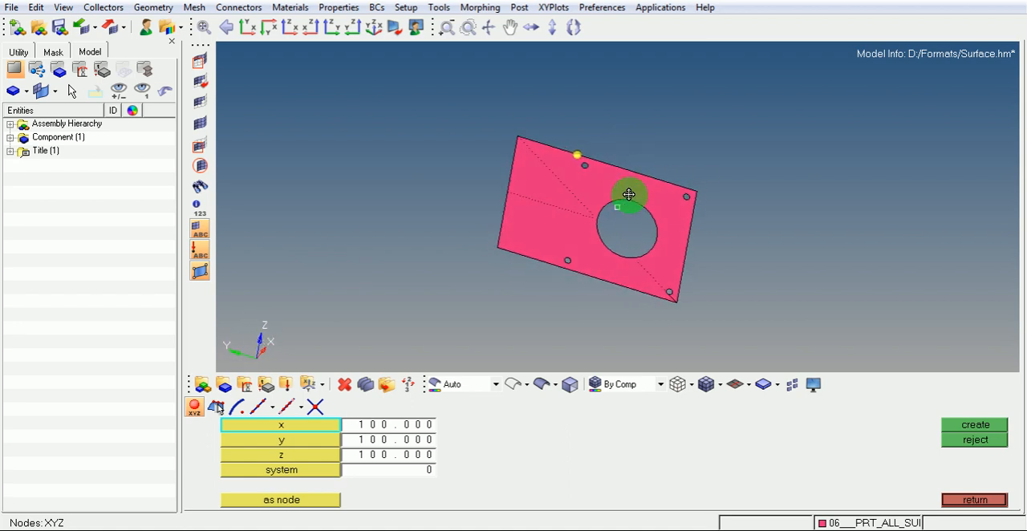
{"action": "left_click", "coordinate": [247, 26]}
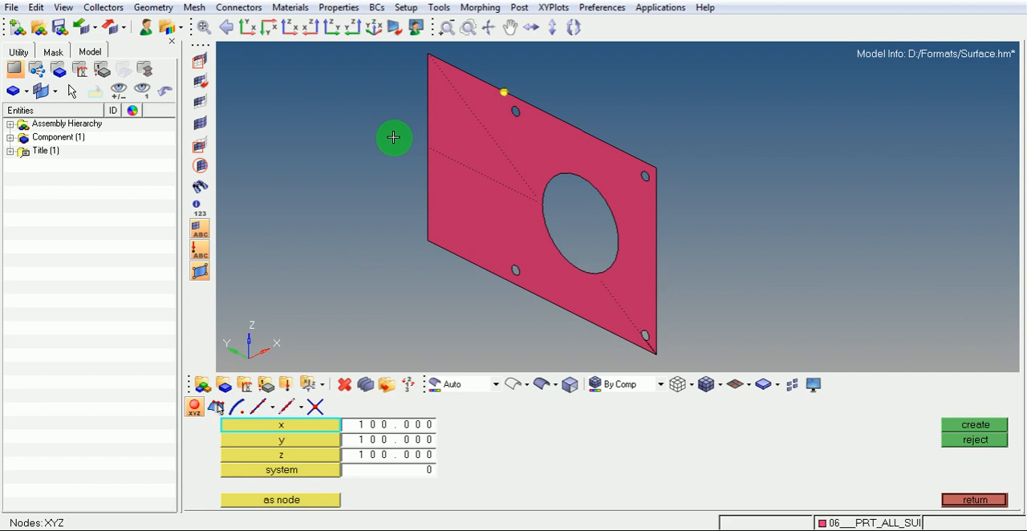
{"action": "mouse_move", "coordinate": [346, 243]}
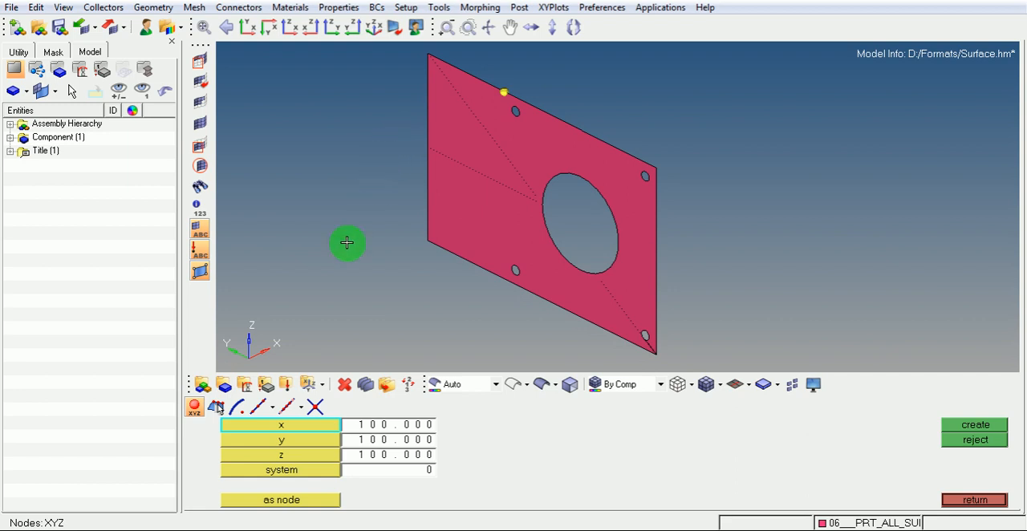
{"action": "mouse_move", "coordinate": [215, 407]}
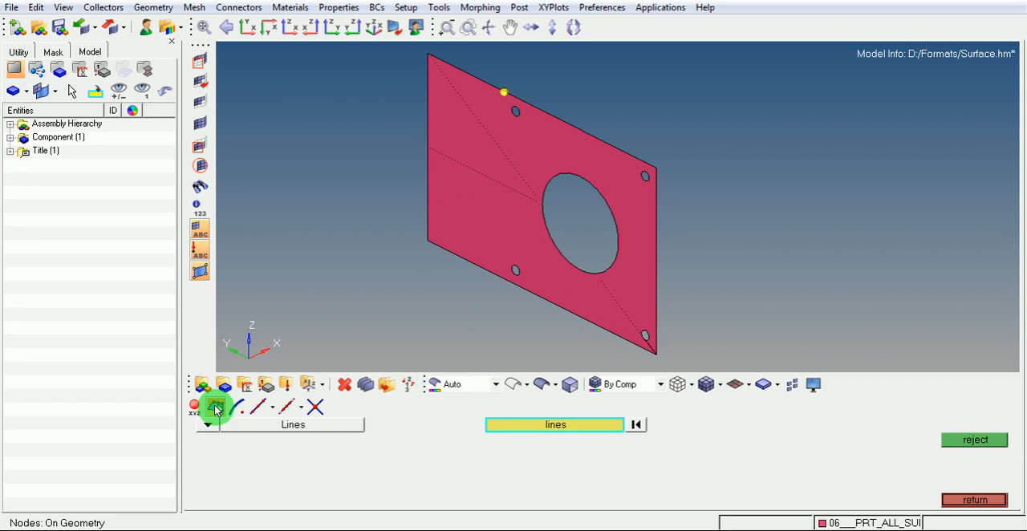
Set On Geometry to target lines and place nodes along the top edge
{"action": "left_click", "coordinate": [215, 407]}
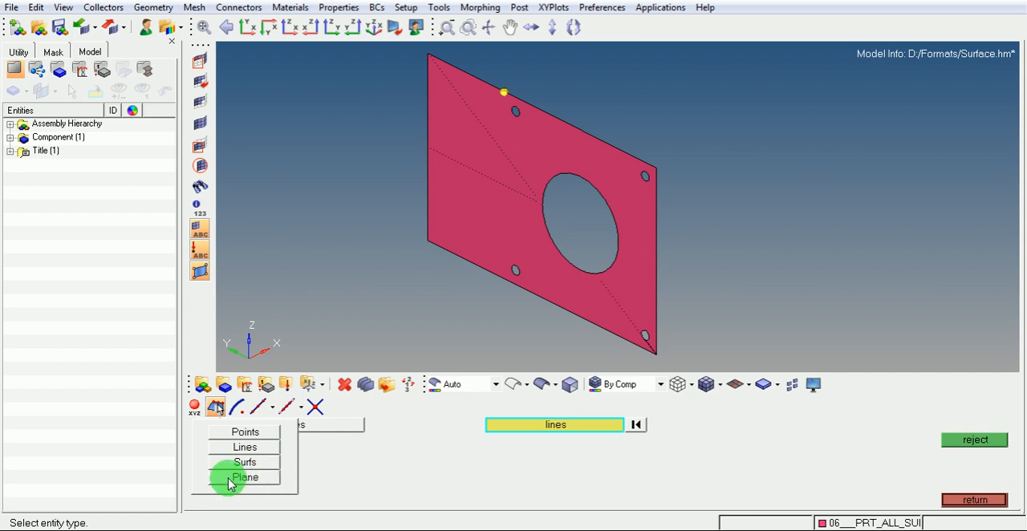
{"action": "mouse_move", "coordinate": [245, 447]}
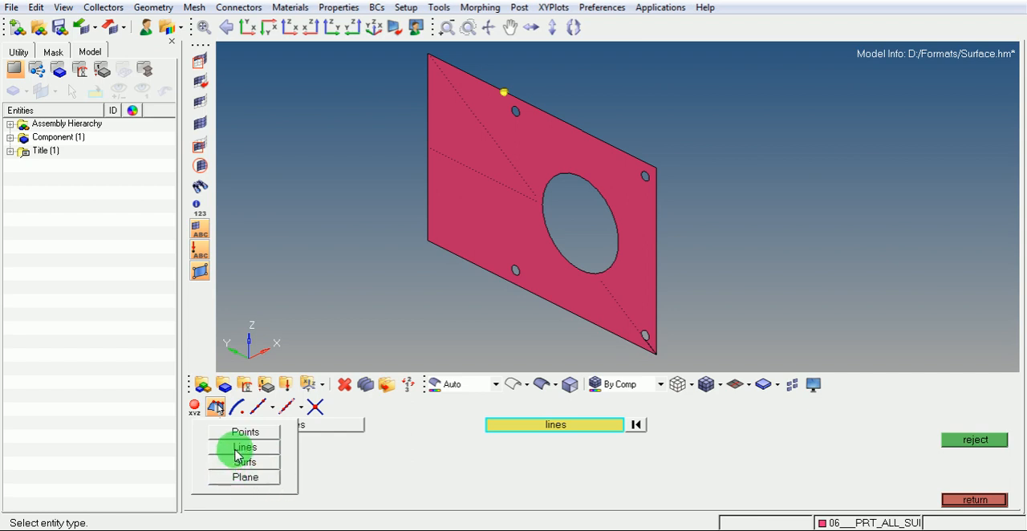
{"action": "mouse_move", "coordinate": [222, 453]}
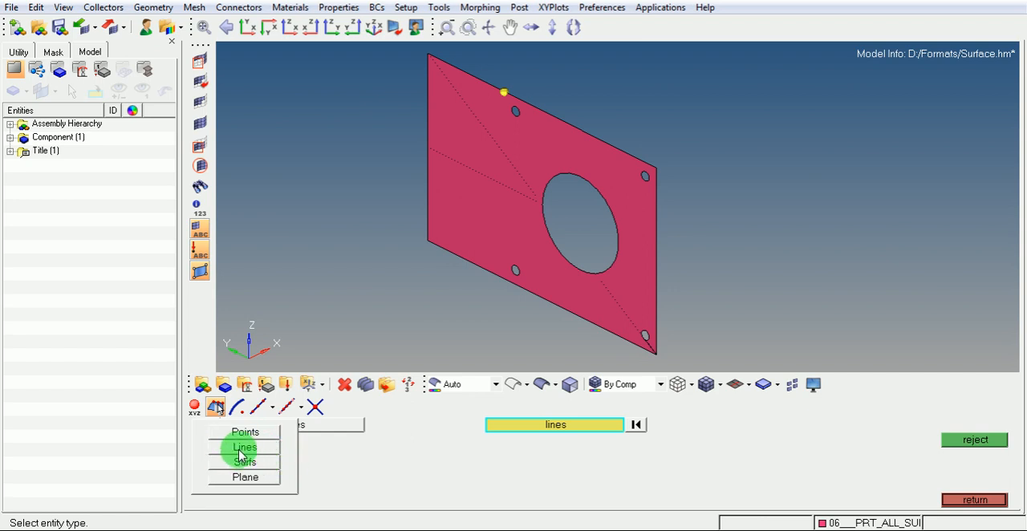
{"action": "left_click", "coordinate": [245, 447]}
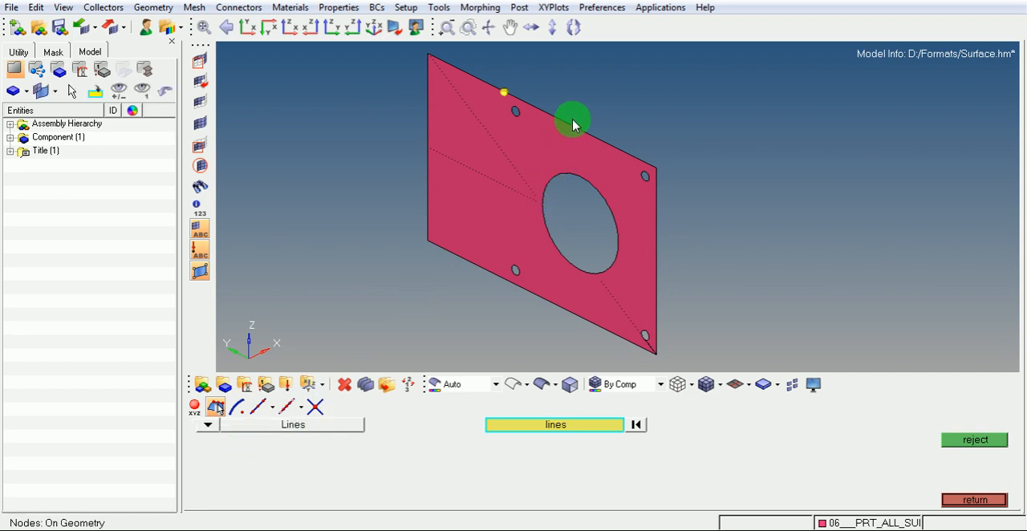
{"action": "mouse_move", "coordinate": [548, 110]}
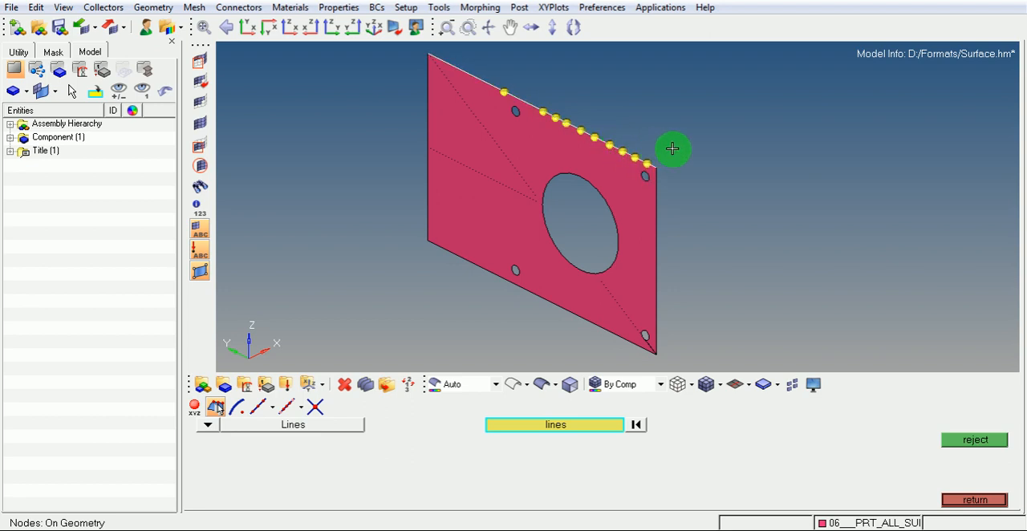
{"action": "mouse_move", "coordinate": [313, 320]}
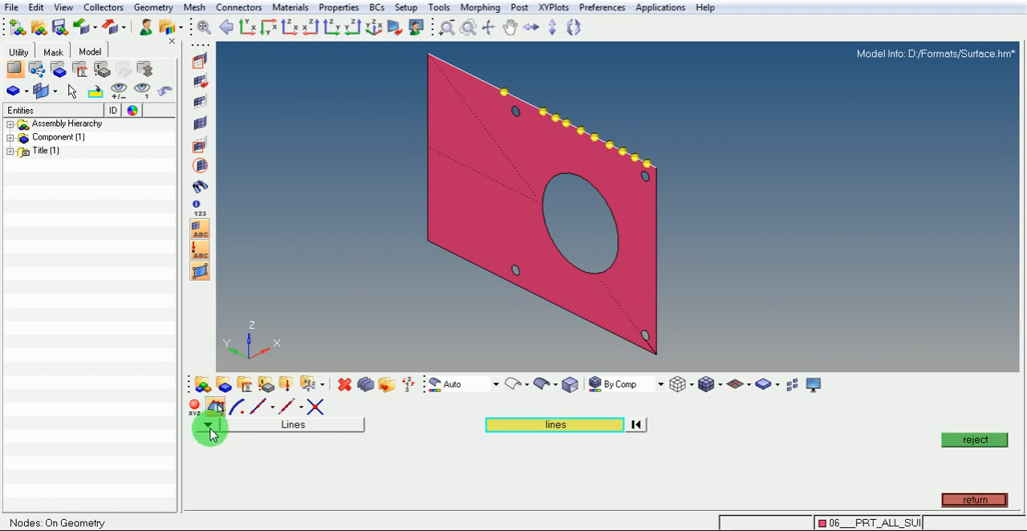
Set On Geometry to target surfaces and add nodes left of the large hole
{"action": "left_click", "coordinate": [211, 424]}
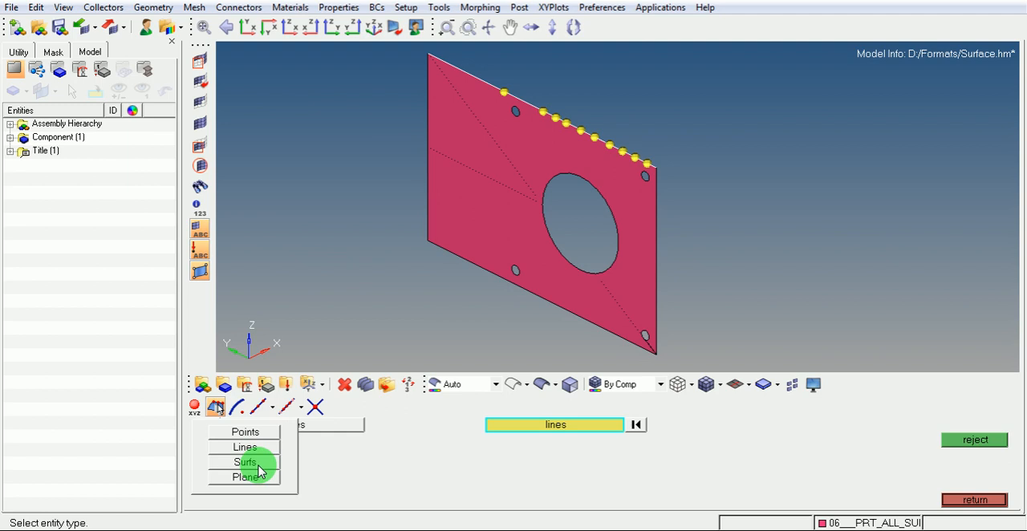
{"action": "left_click", "coordinate": [245, 461]}
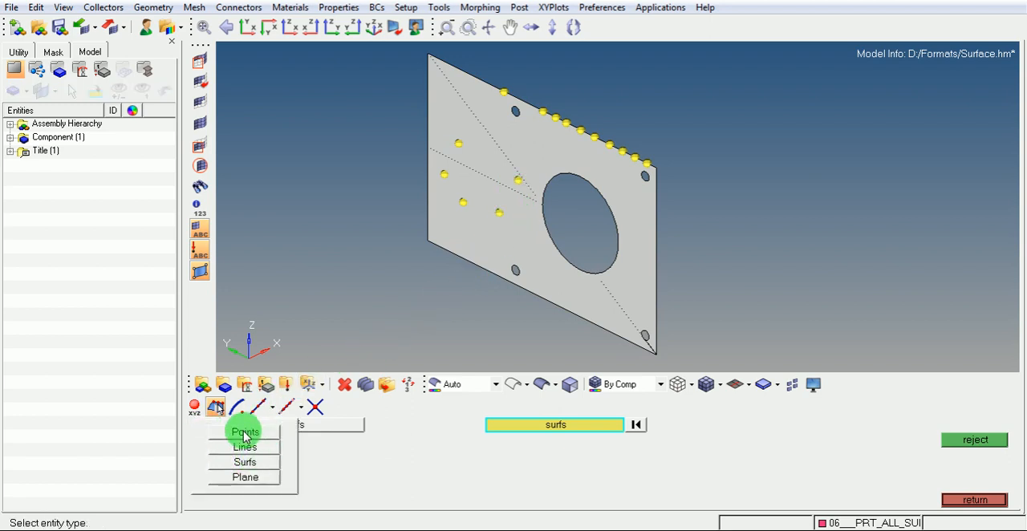
{"action": "mouse_move", "coordinate": [245, 462]}
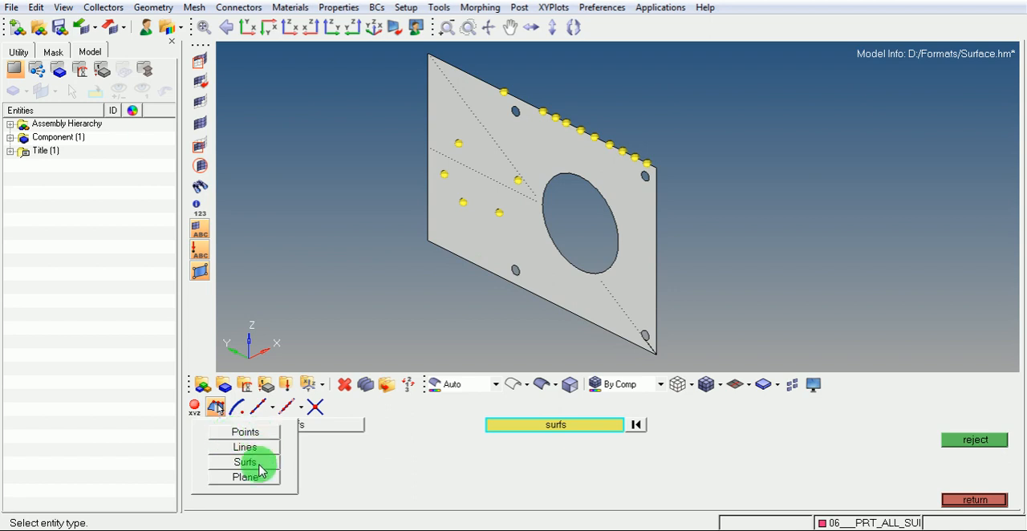
{"action": "left_click", "coordinate": [244, 461]}
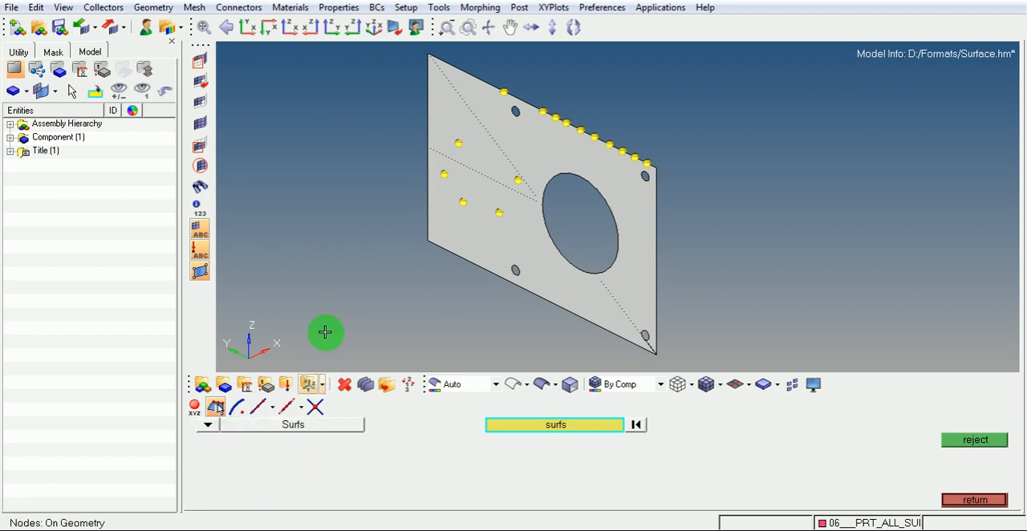
{"action": "mouse_move", "coordinate": [318, 306]}
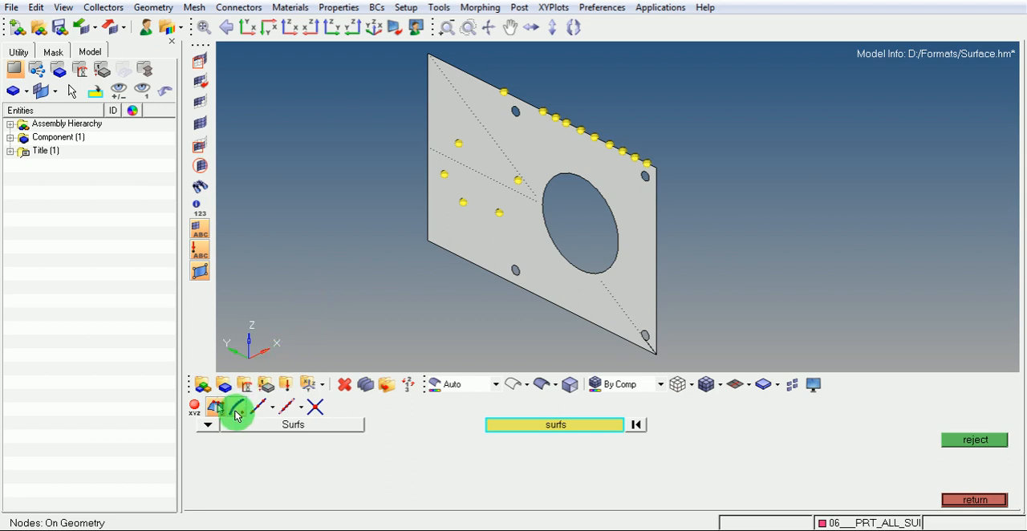
{"action": "mouse_move", "coordinate": [239, 413]}
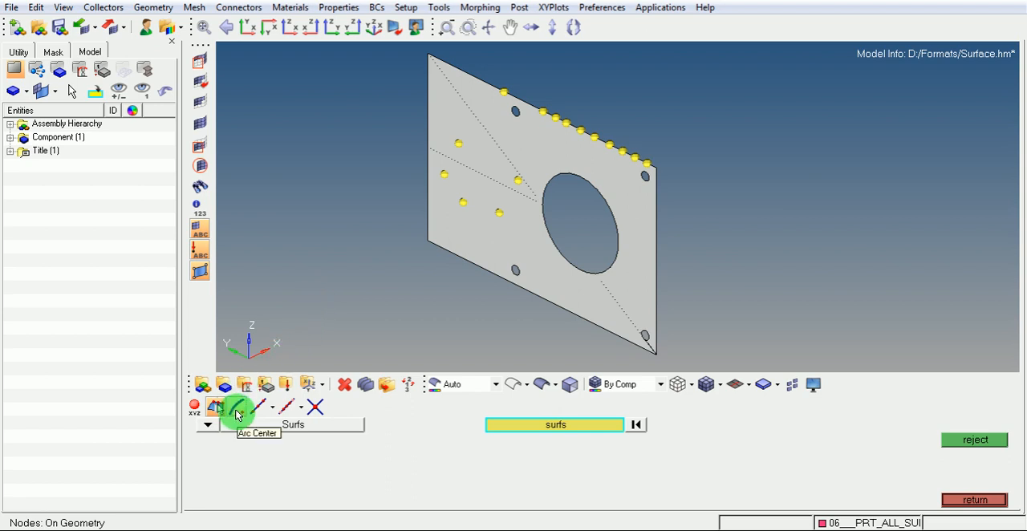
Switch to Arc Center node creation and view the plate face-on for picking the large hole
{"action": "left_click", "coordinate": [239, 407]}
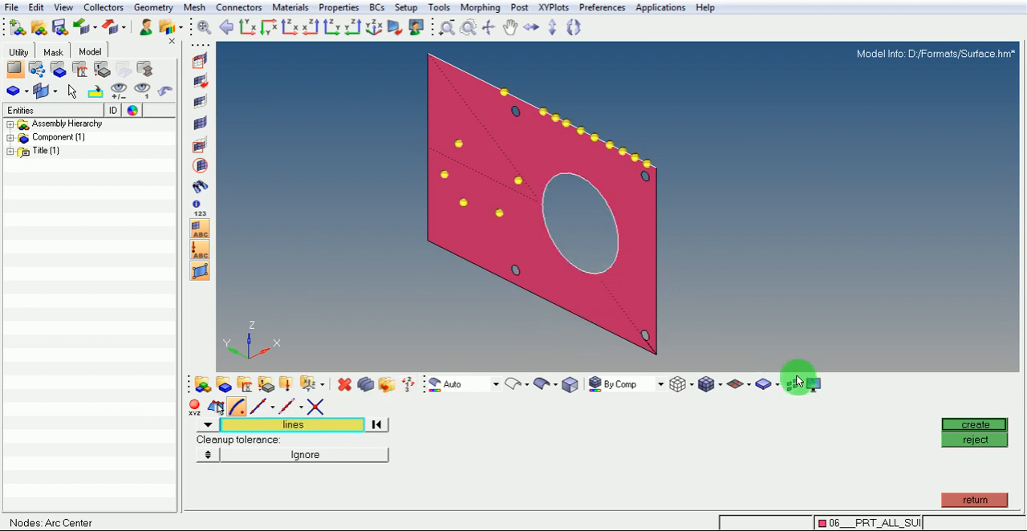
{"action": "left_click", "coordinate": [973, 423]}
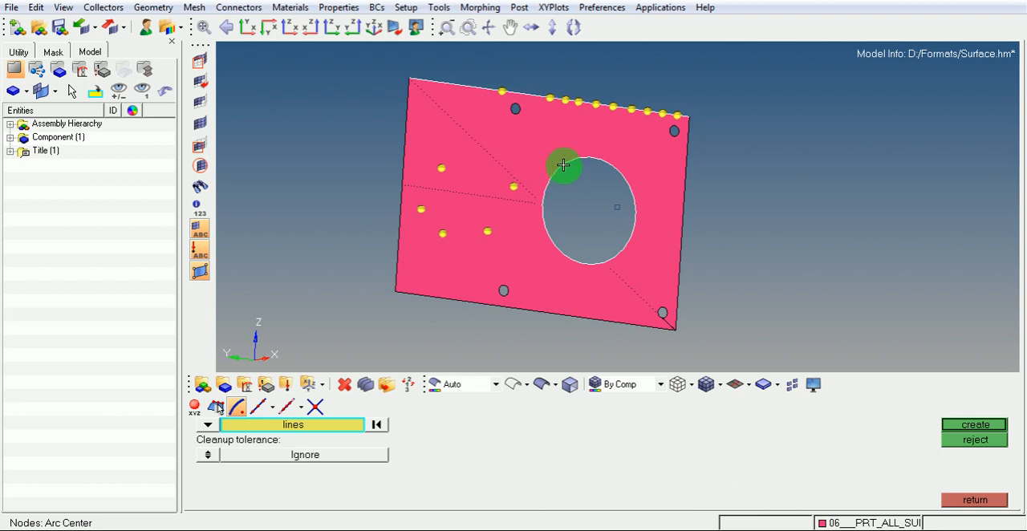
{"action": "mouse_move", "coordinate": [567, 171]}
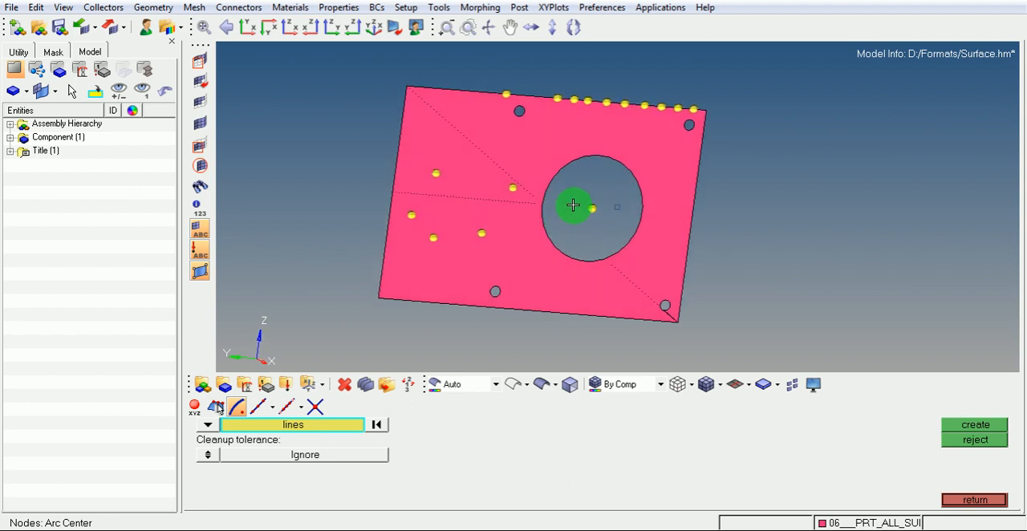
{"action": "mouse_move", "coordinate": [573, 163]}
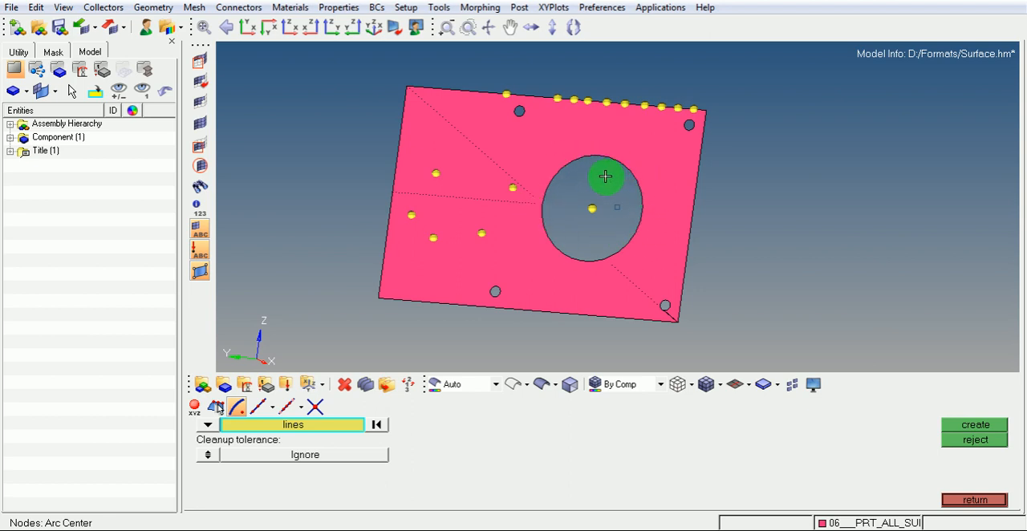
{"action": "mouse_move", "coordinate": [332, 329]}
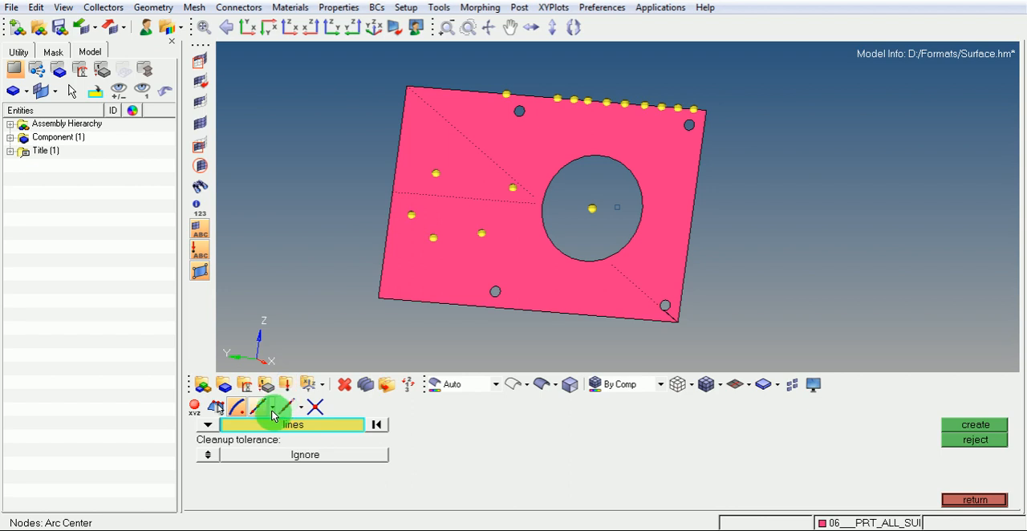
{"action": "mouse_move", "coordinate": [260, 411]}
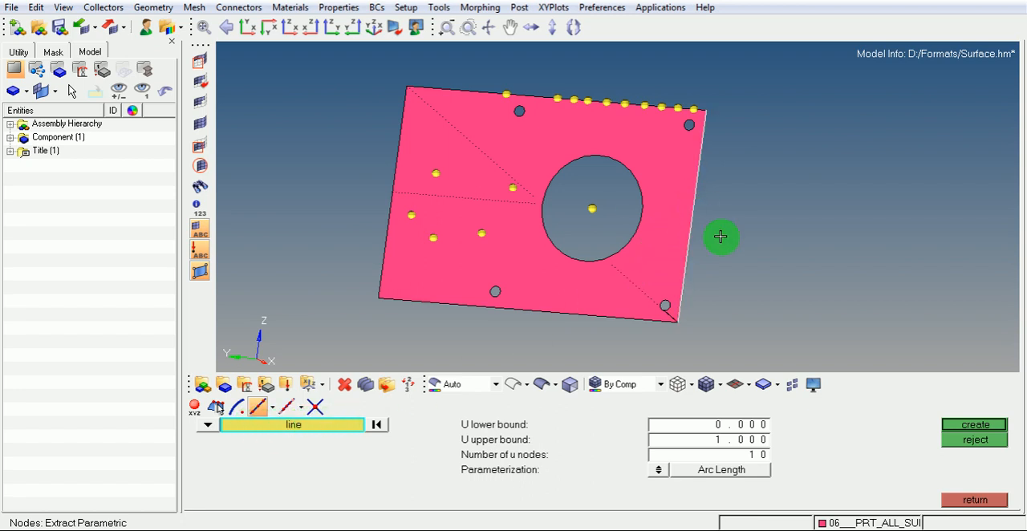
Extract 10 parametric nodes along the plate's right edge line
{"action": "left_click", "coordinate": [972, 424]}
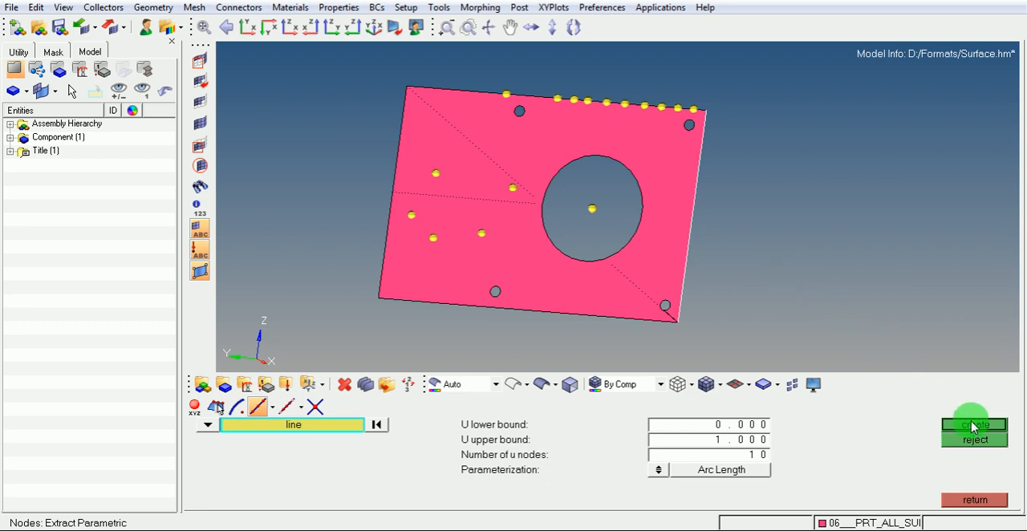
{"action": "left_click", "coordinate": [972, 425]}
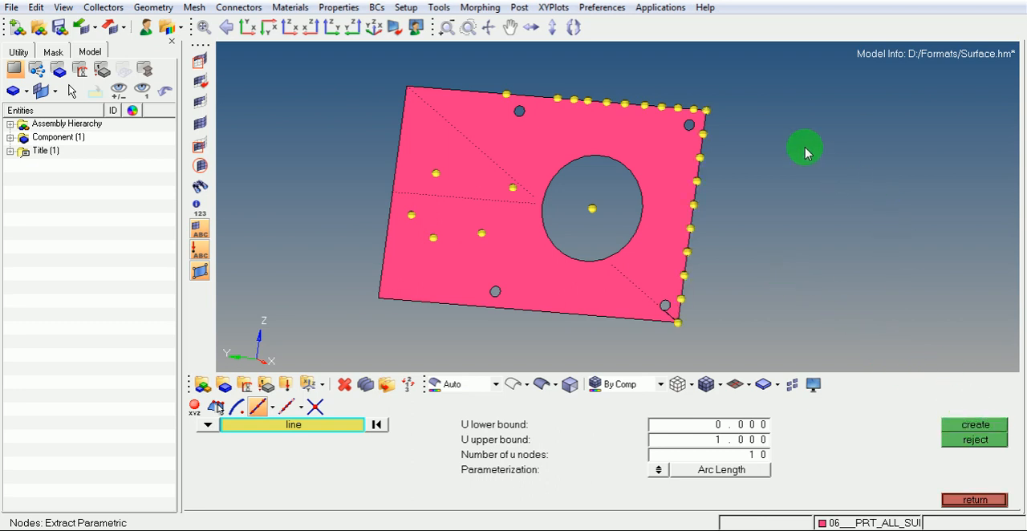
{"action": "mouse_move", "coordinate": [706, 314]}
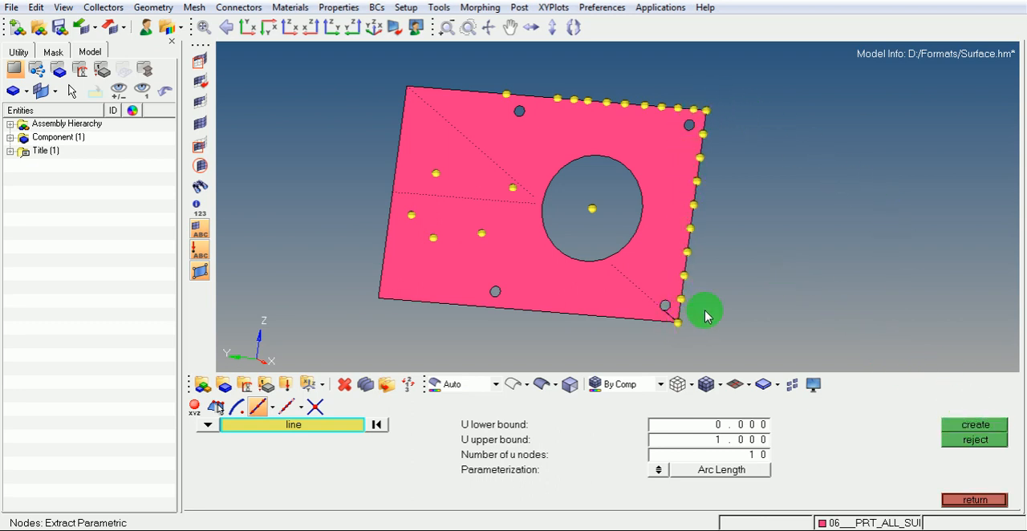
{"action": "mouse_move", "coordinate": [673, 335]}
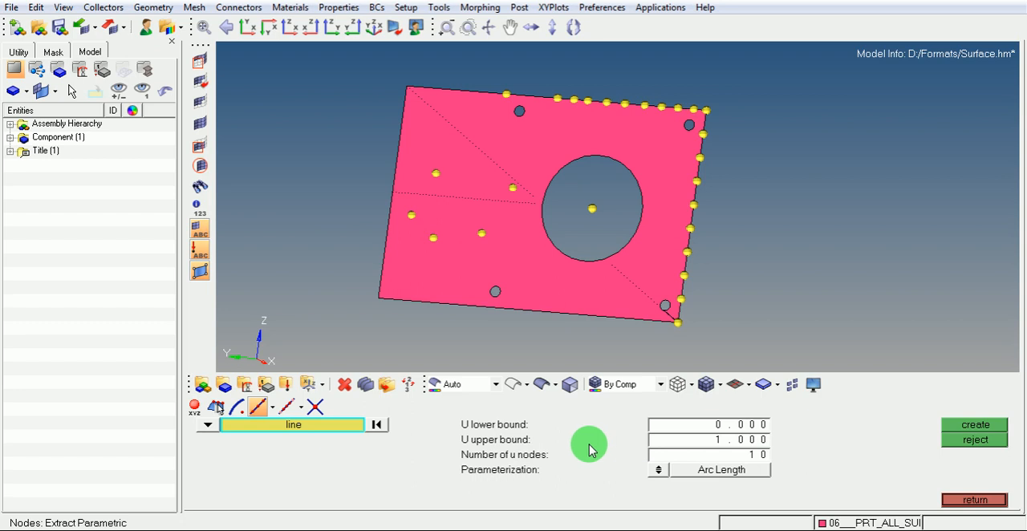
{"action": "mouse_move", "coordinate": [704, 442]}
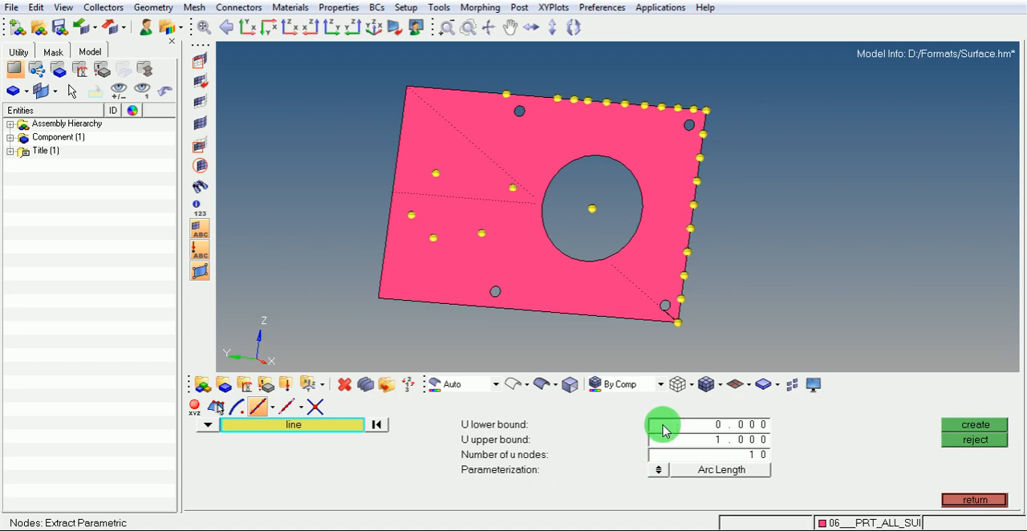
{"action": "mouse_move", "coordinate": [732, 331]}
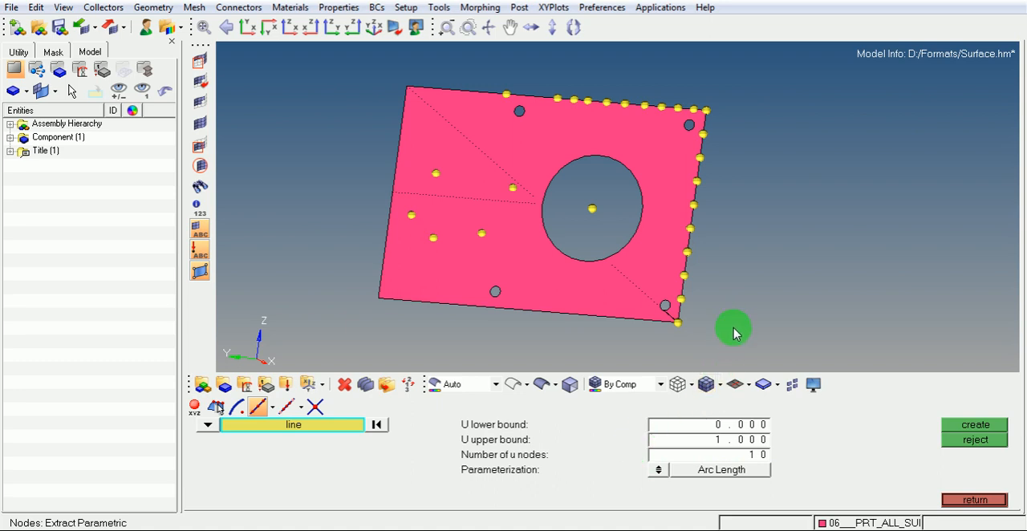
{"action": "mouse_move", "coordinate": [297, 409]}
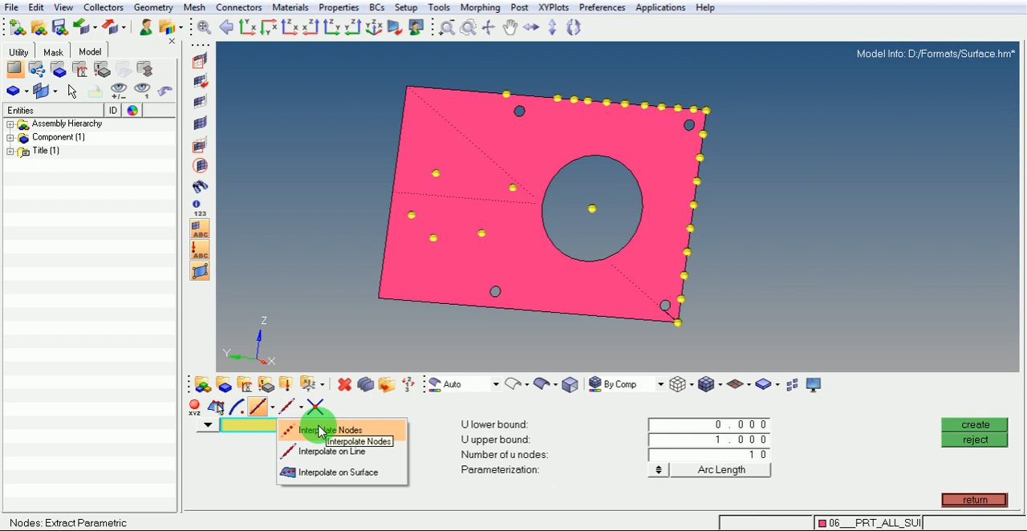
Interpolate 5 nodes between the two surface nodes left of the large hole
{"action": "left_click", "coordinate": [334, 430]}
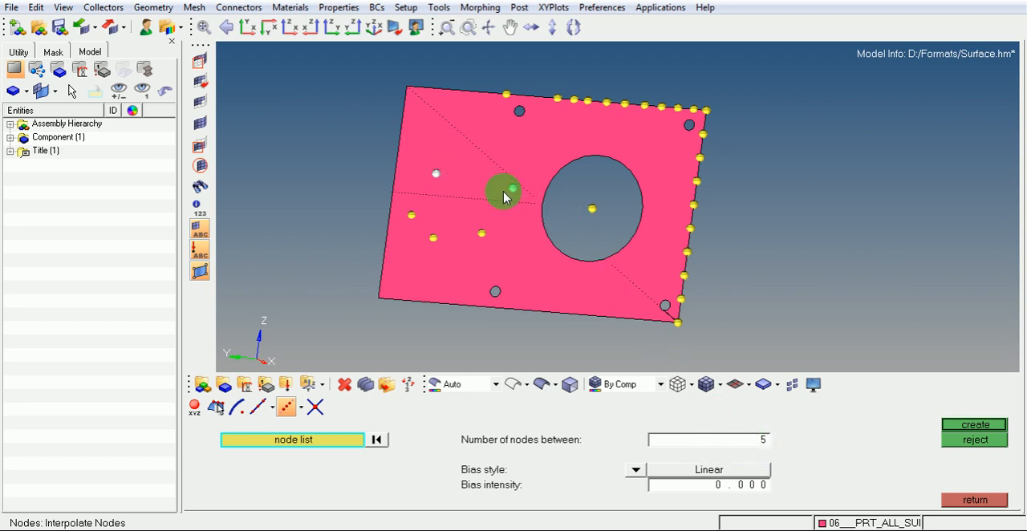
{"action": "left_click", "coordinate": [973, 425]}
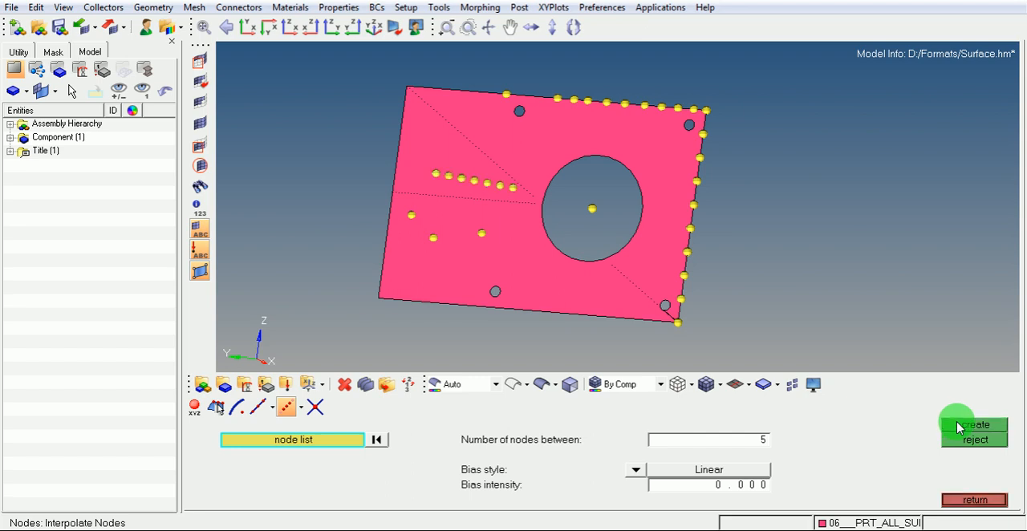
{"action": "left_click", "coordinate": [451, 178]}
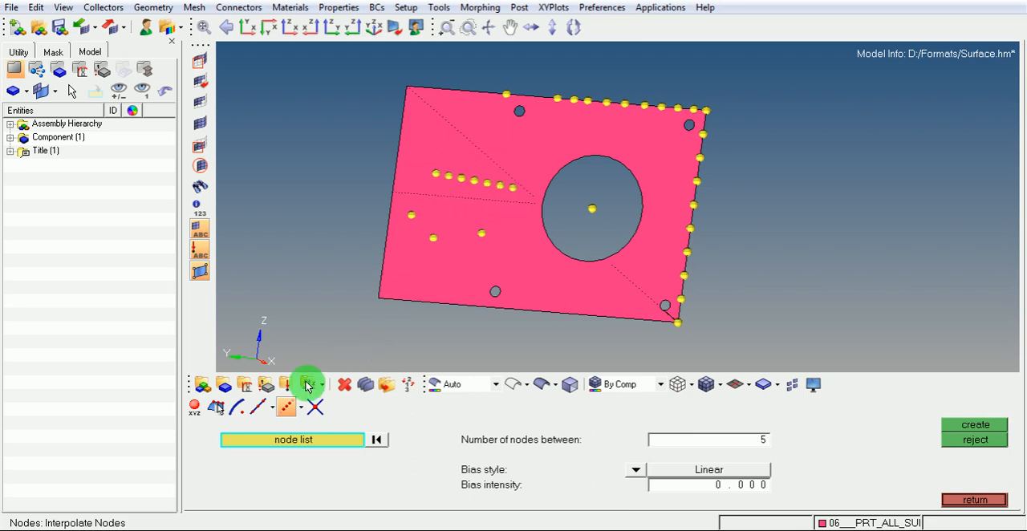
Interpolate 5 nodes on the bottom edge line between two end nodes
{"action": "left_click", "coordinate": [287, 406]}
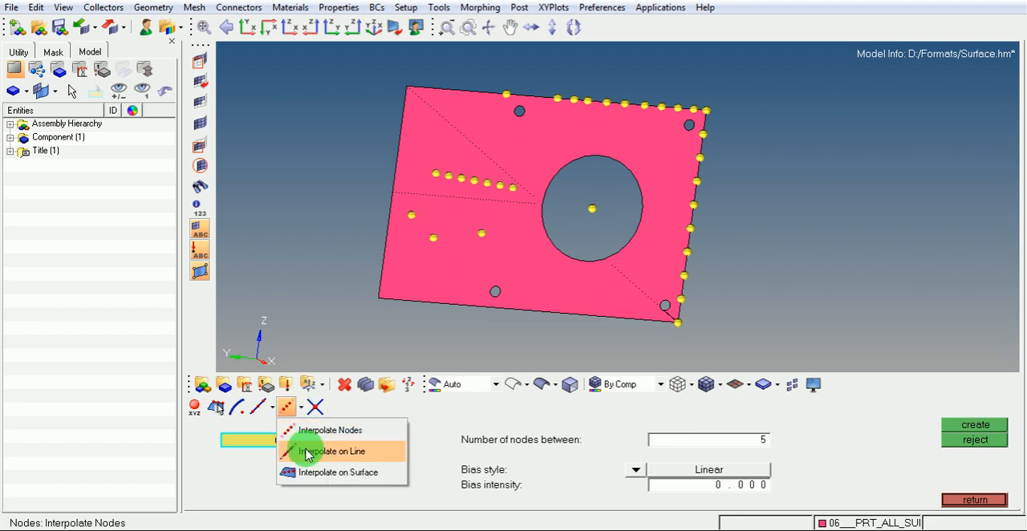
{"action": "mouse_move", "coordinate": [308, 453]}
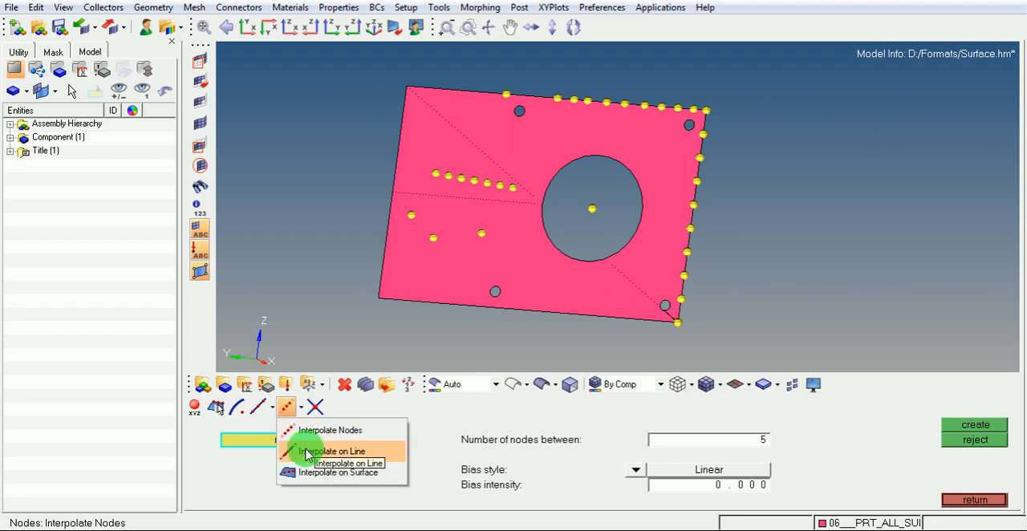
{"action": "left_click", "coordinate": [336, 451]}
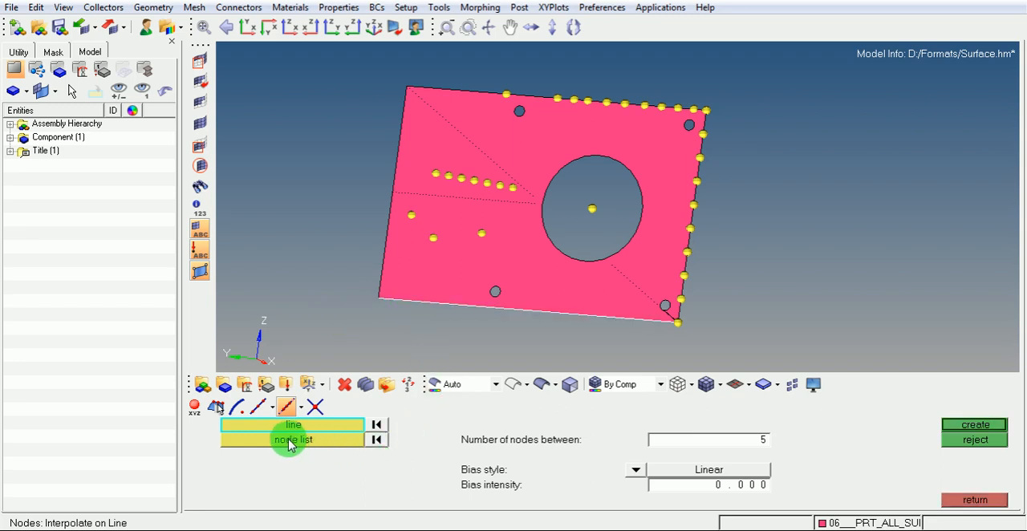
{"action": "left_click", "coordinate": [293, 440]}
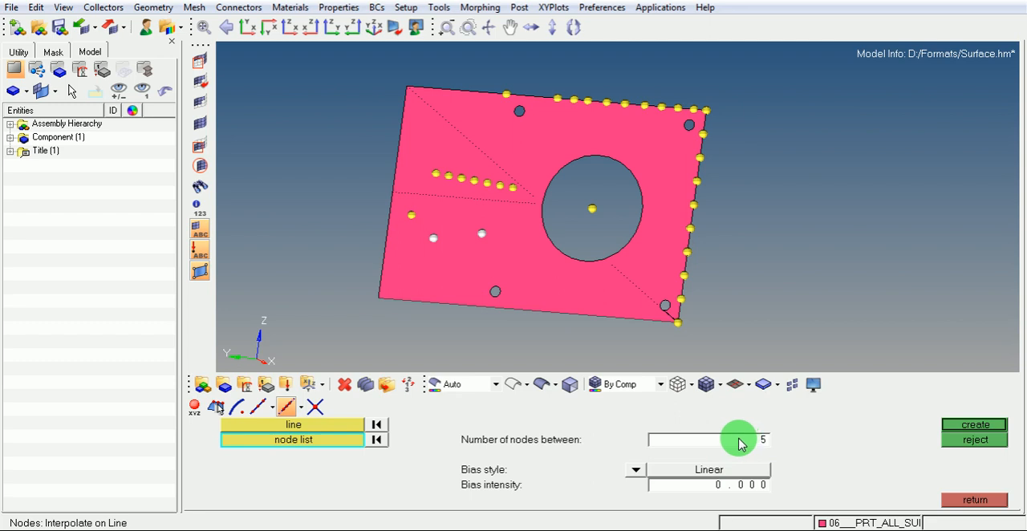
{"action": "left_click", "coordinate": [971, 423]}
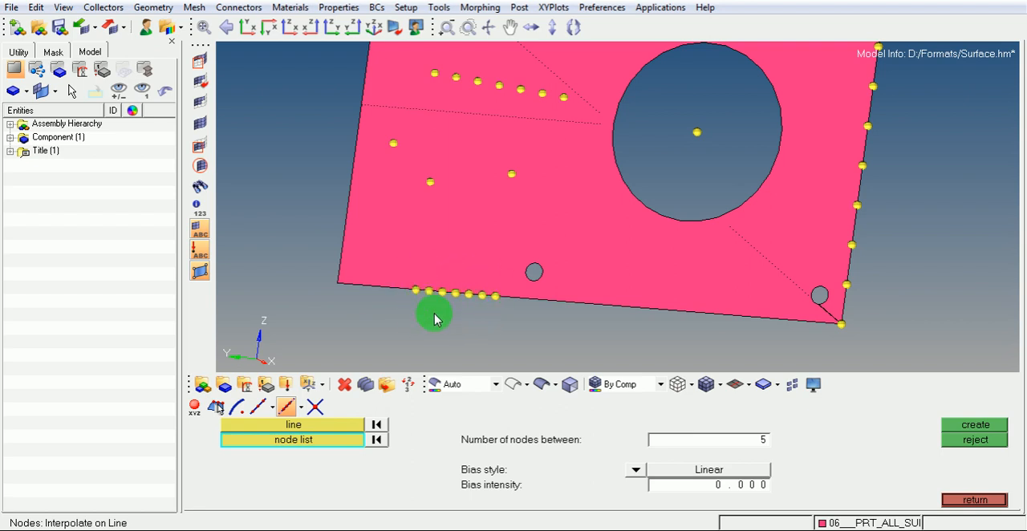
{"action": "mouse_move", "coordinate": [446, 324]}
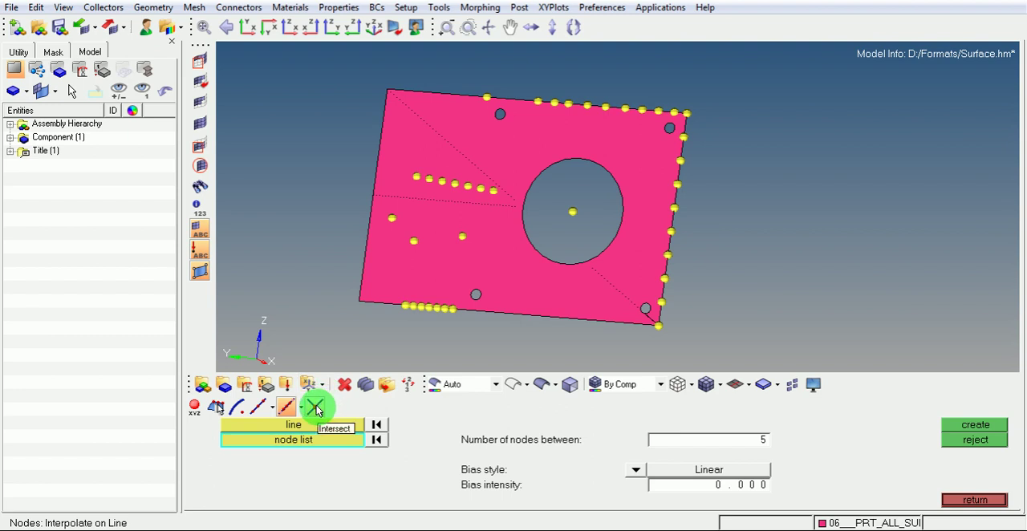
Switch to Intersect node creation with both selectors set to lines
{"action": "left_click", "coordinate": [312, 406]}
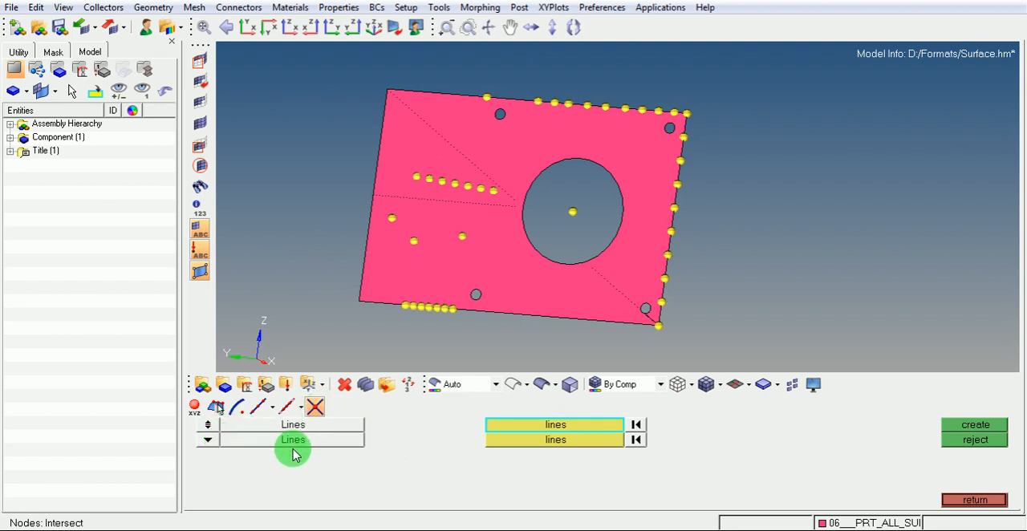
{"action": "mouse_move", "coordinate": [385, 141]}
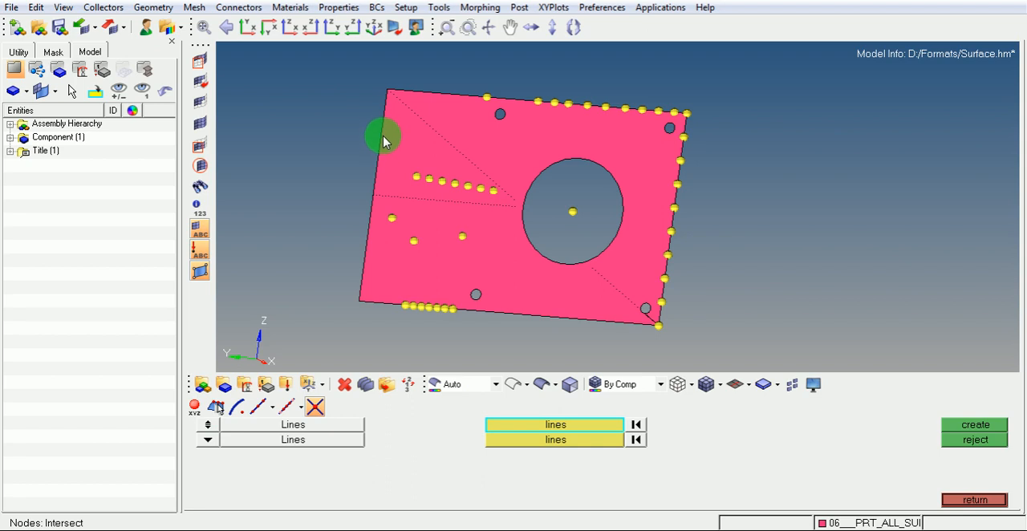